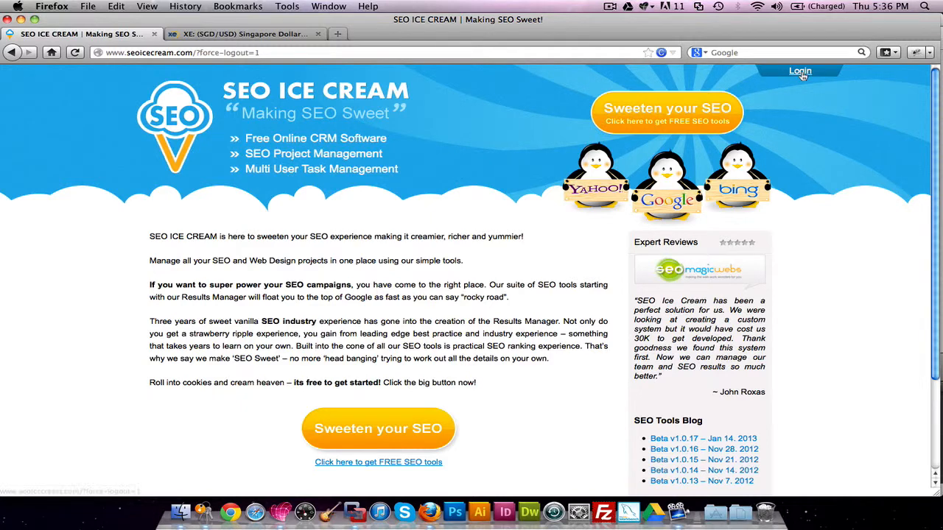
# Log in to Results Manager and head to the Settings control panel.
pyautogui.write('da')
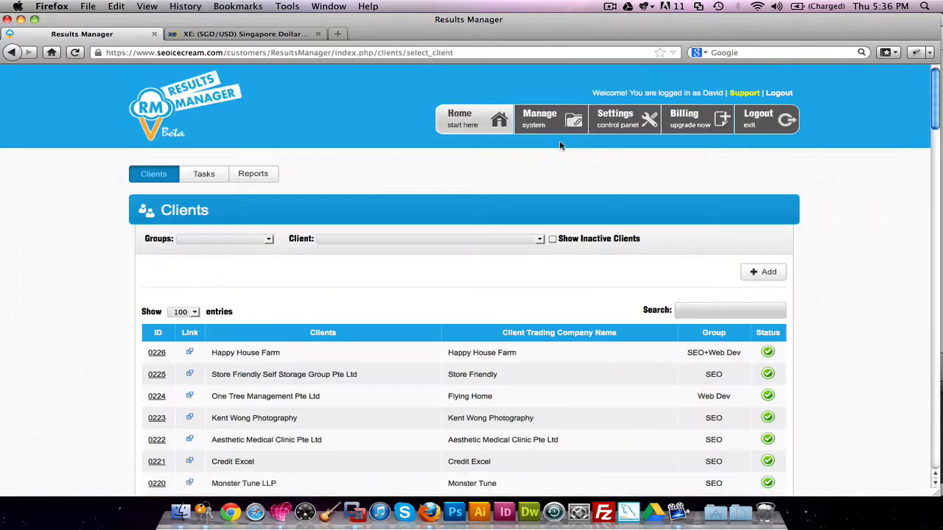
pyautogui.click(623, 118)
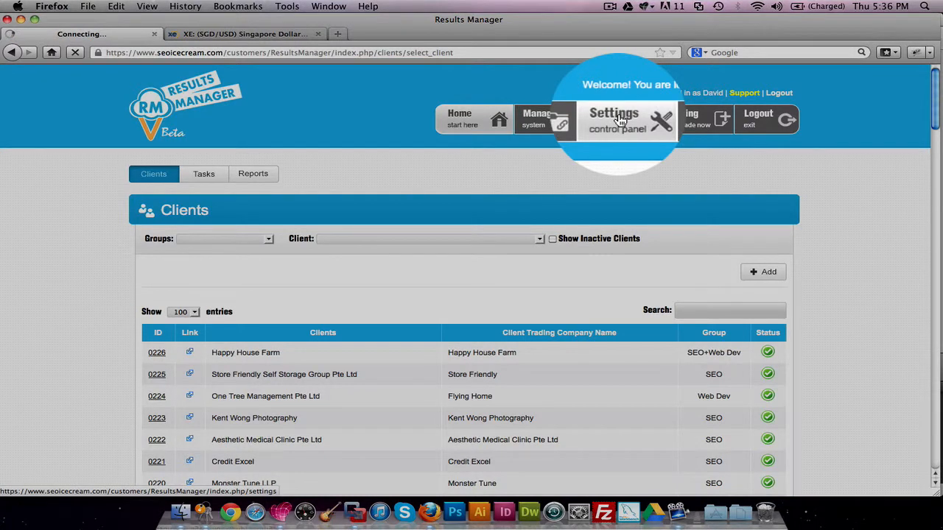
# Fill in the Change Password form with old, new and confirmation passwords.
pyautogui.click(613, 119)
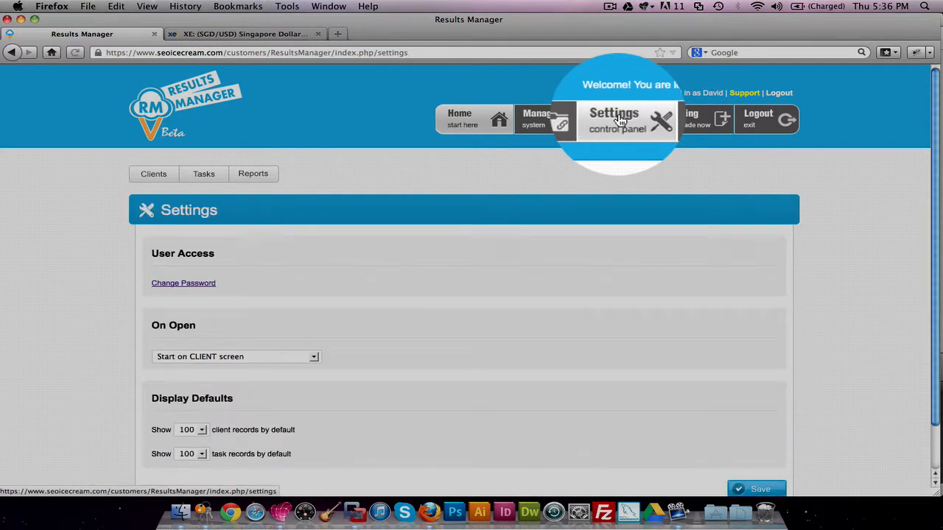
pyautogui.click(183, 283)
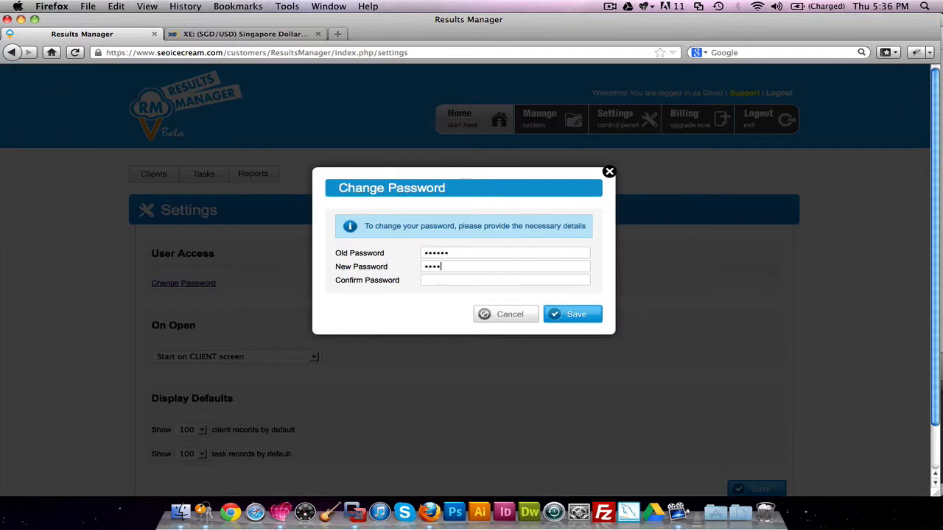
pyautogui.write('•••••')
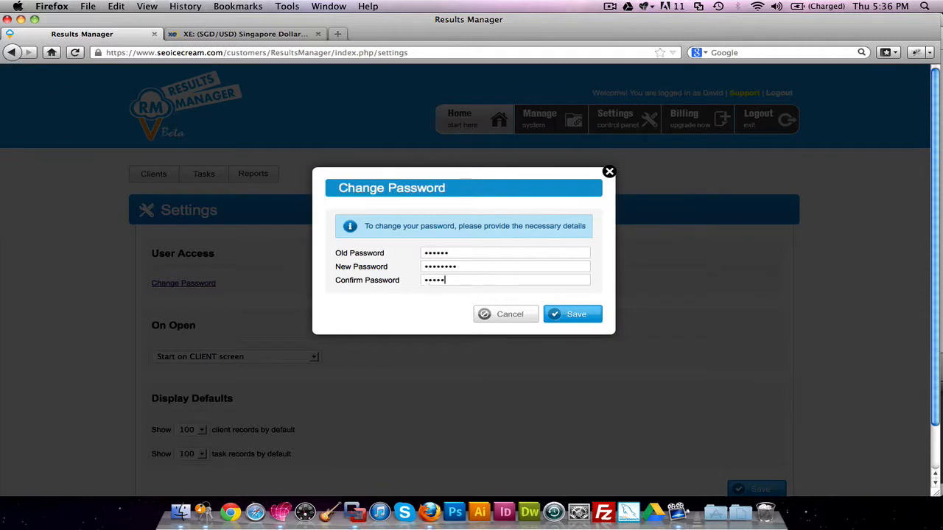
pyautogui.write('••••')
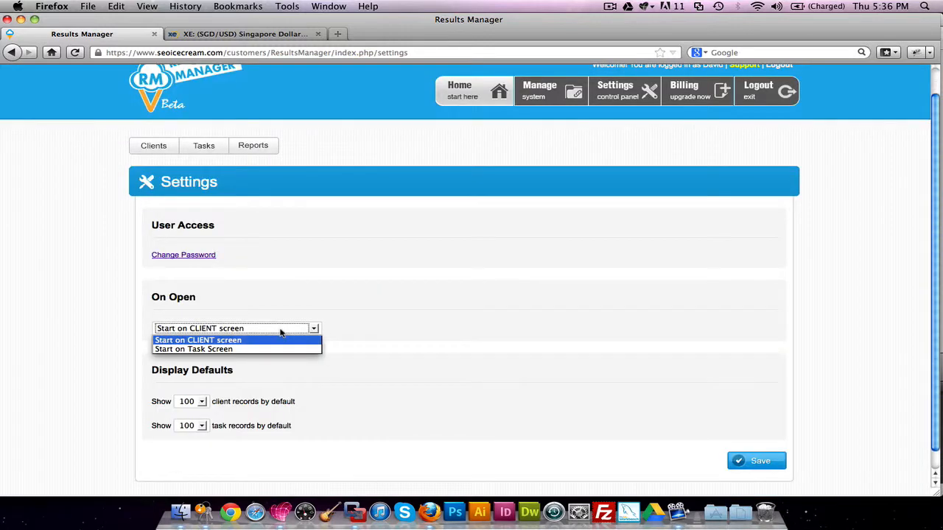
pyautogui.click(202, 402)
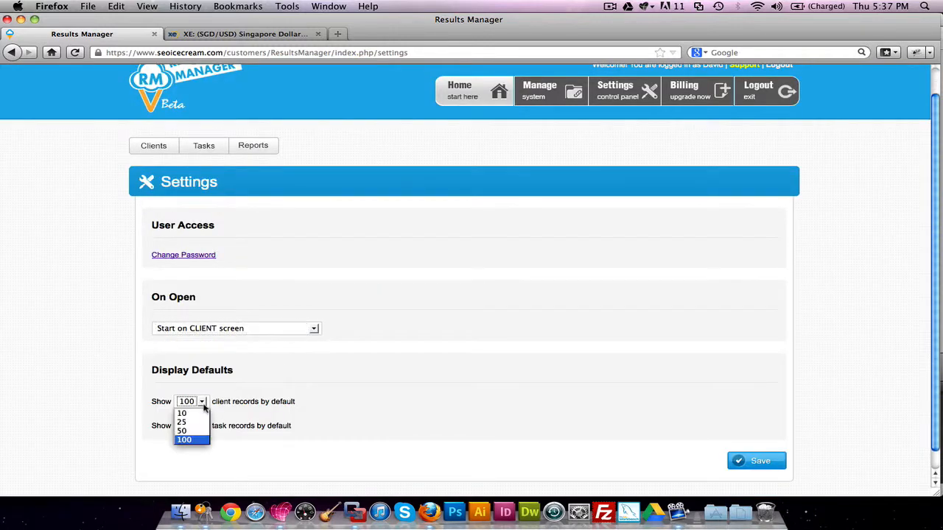
pyautogui.click(184, 440)
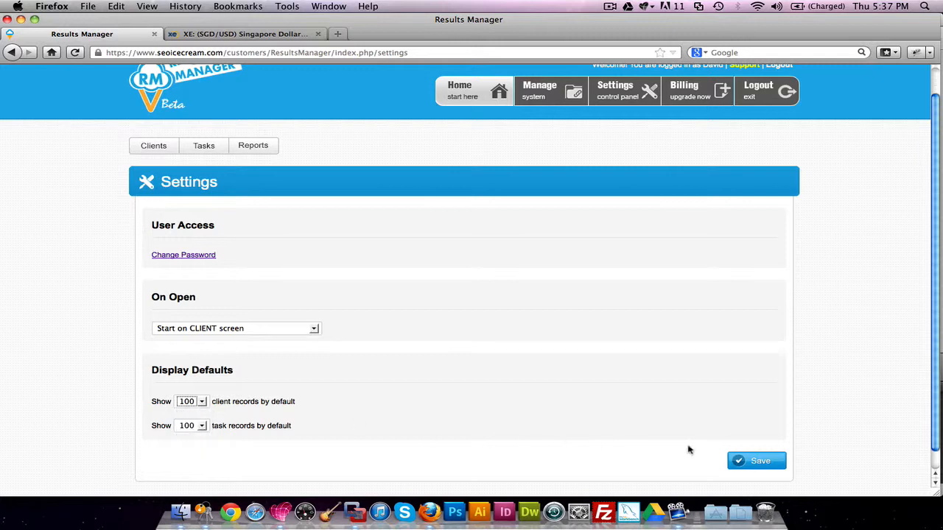
pyautogui.moveTo(824, 248)
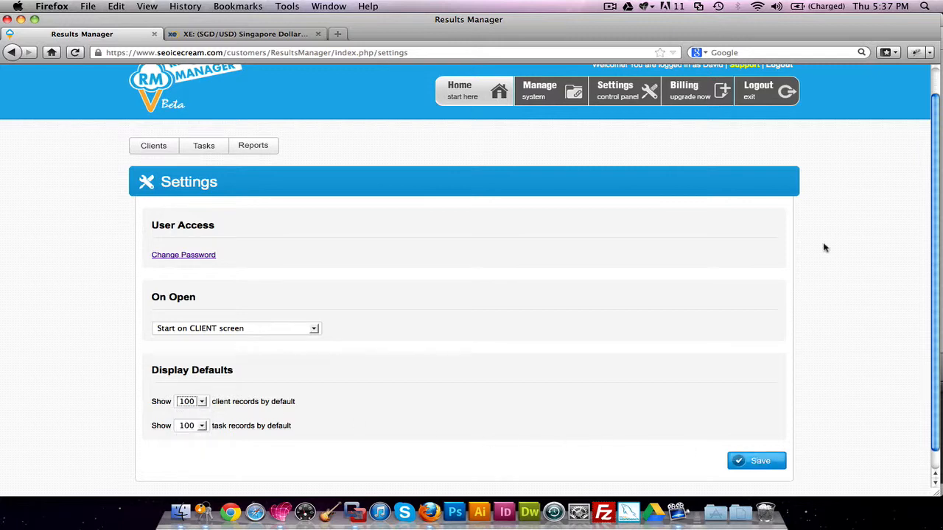
pyautogui.click(544, 89)
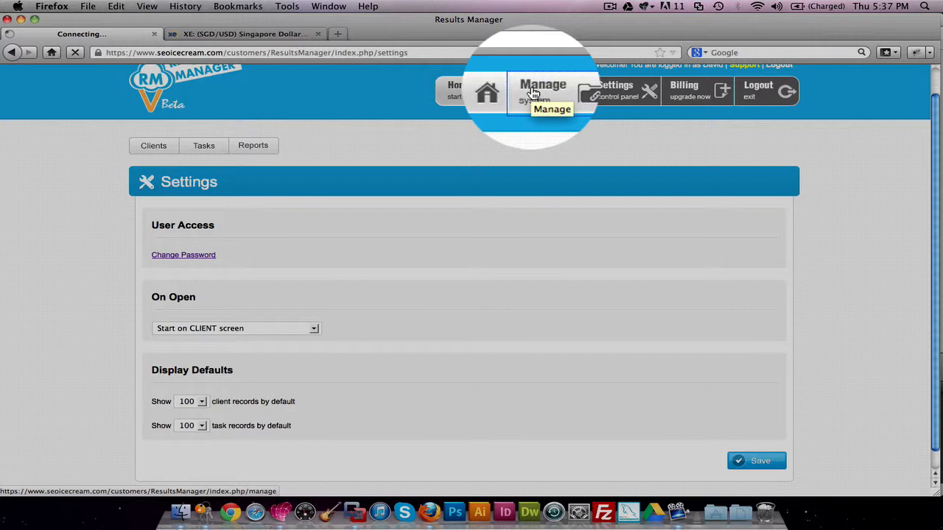
# On the Manage page, choose Login Types as the data to edit and view its 12 entries.
pyautogui.click(543, 90)
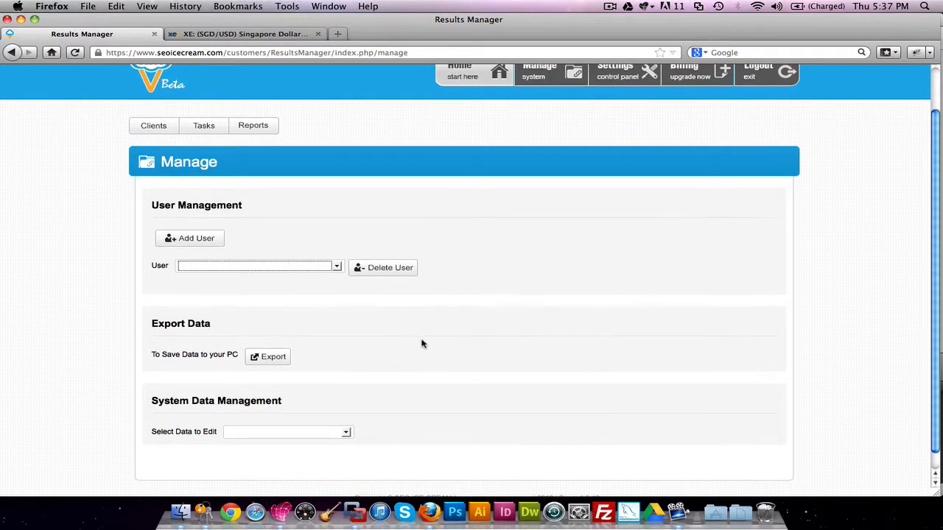
pyautogui.click(268, 357)
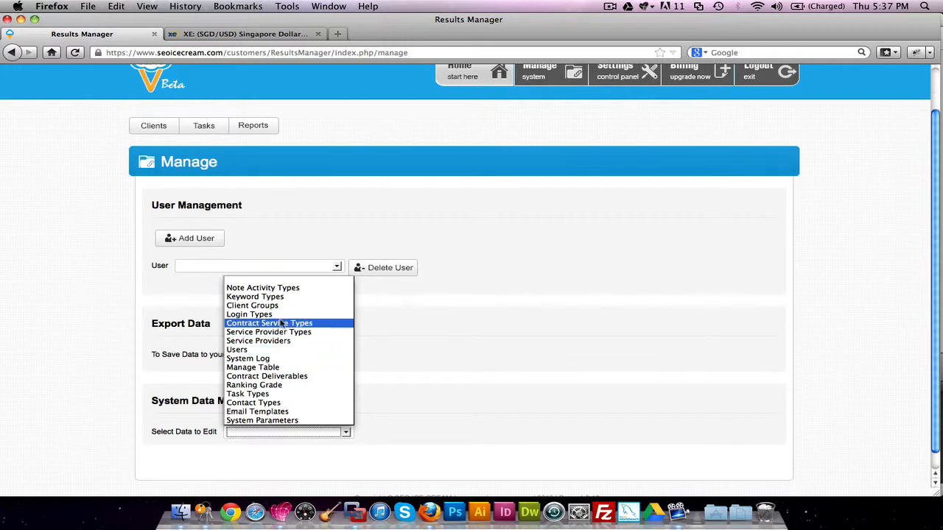
pyautogui.click(249, 315)
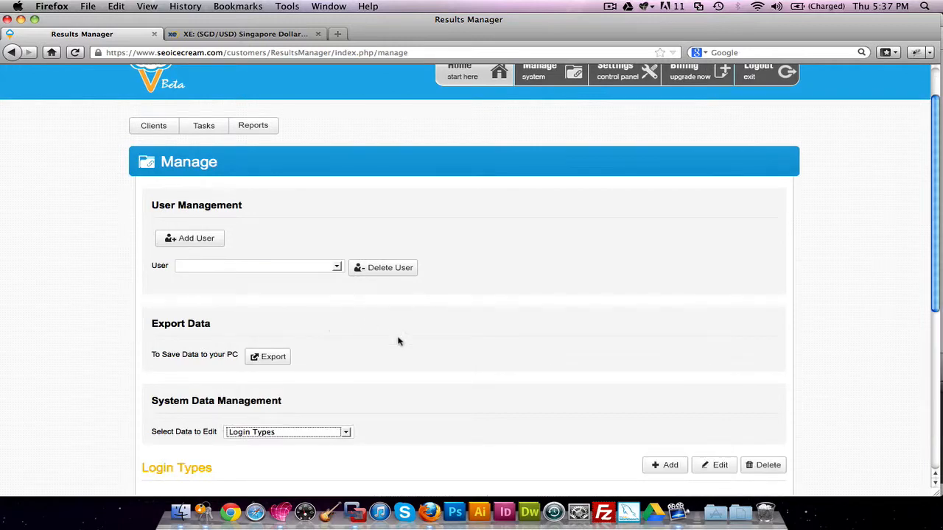
pyautogui.scroll(-3)
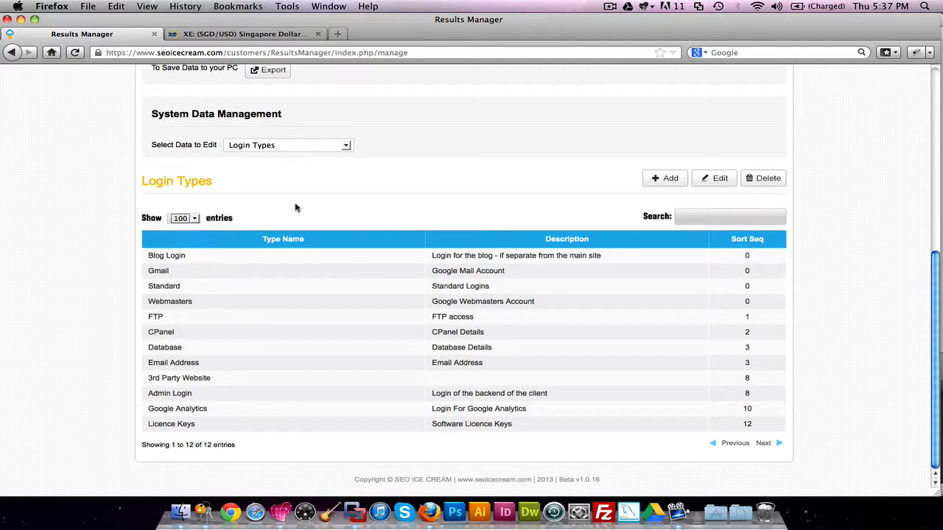
# Edit Blog Login, set its Sort Seq to 2, and save.
pyautogui.click(714, 177)
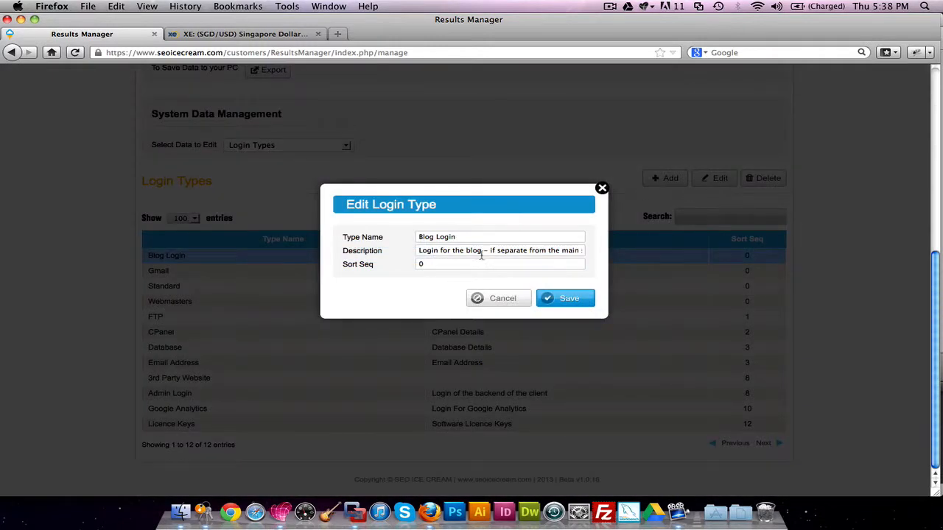
pyautogui.write('2')
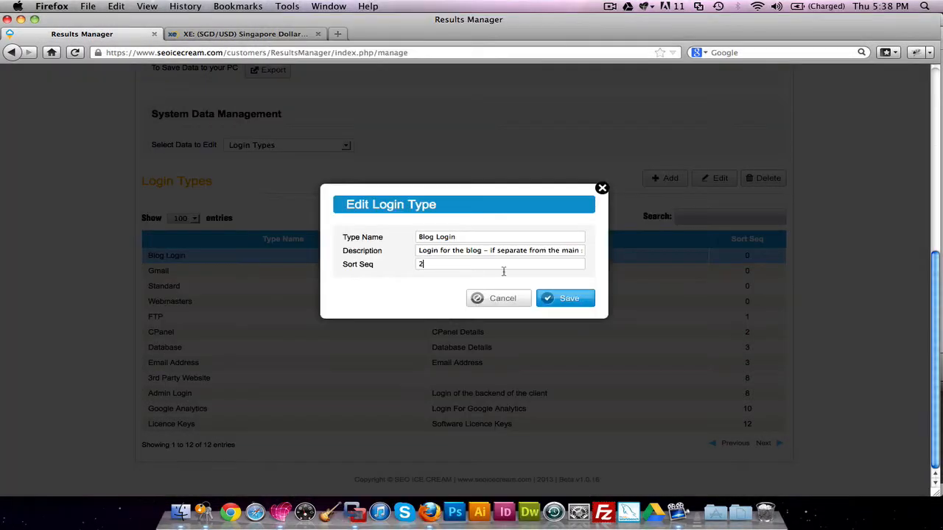
pyautogui.click(565, 298)
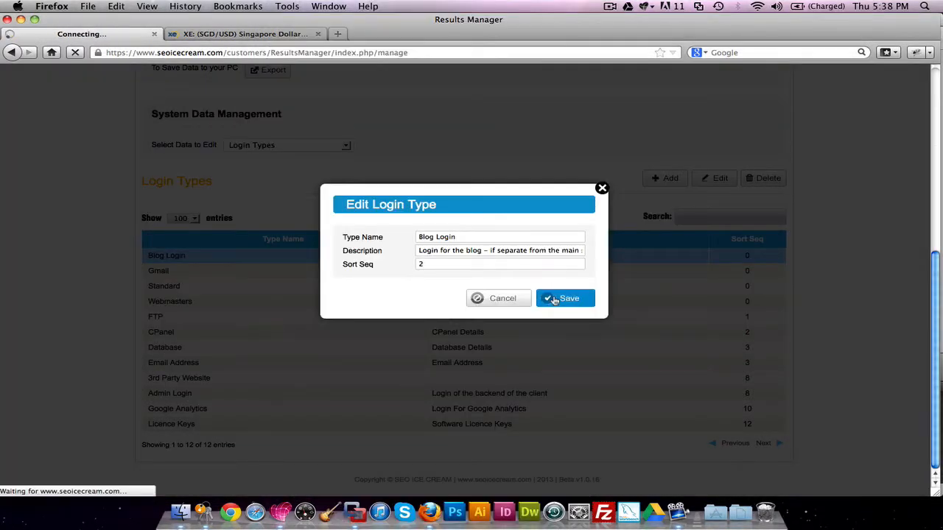
pyautogui.click(564, 298)
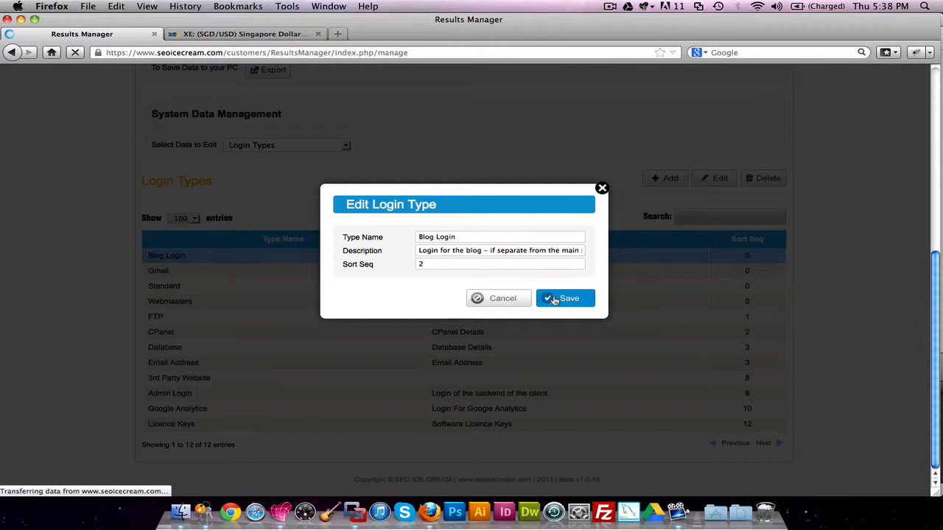
pyautogui.click(564, 299)
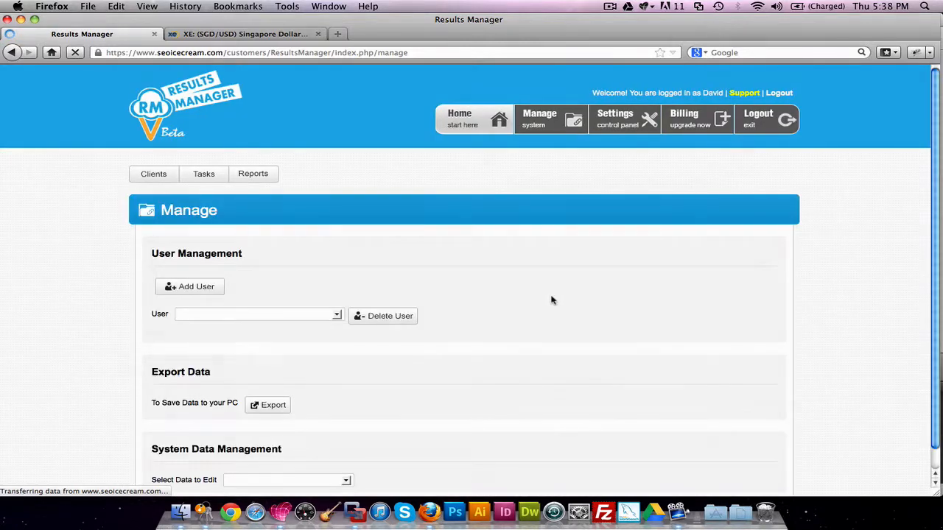